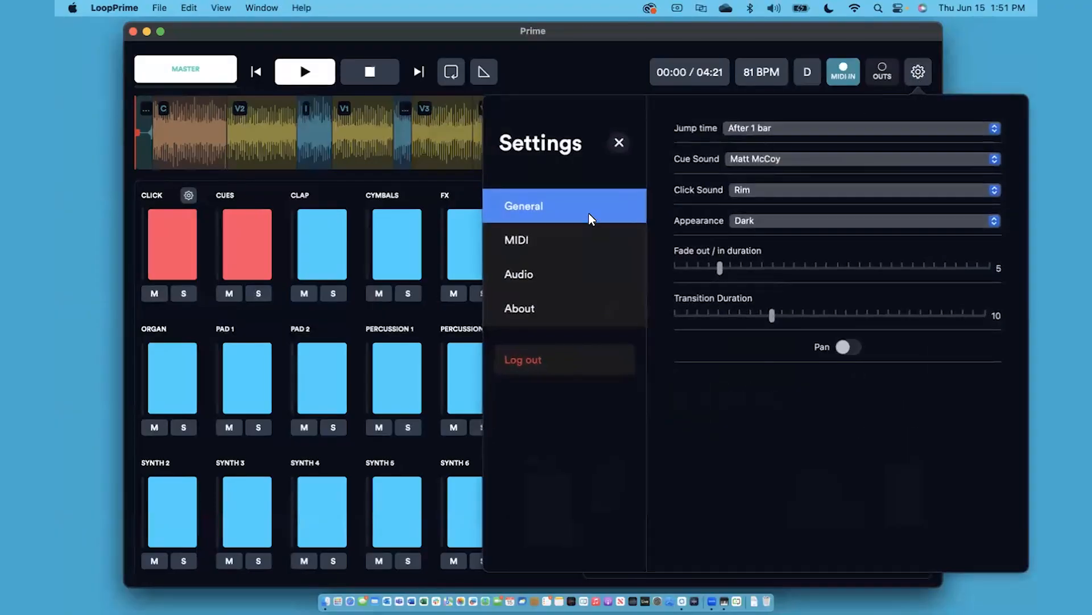
Show the MIDI settings page listing Volt 276 and its mostly unassigned part routings
{"action": "left_click", "coordinate": [517, 239]}
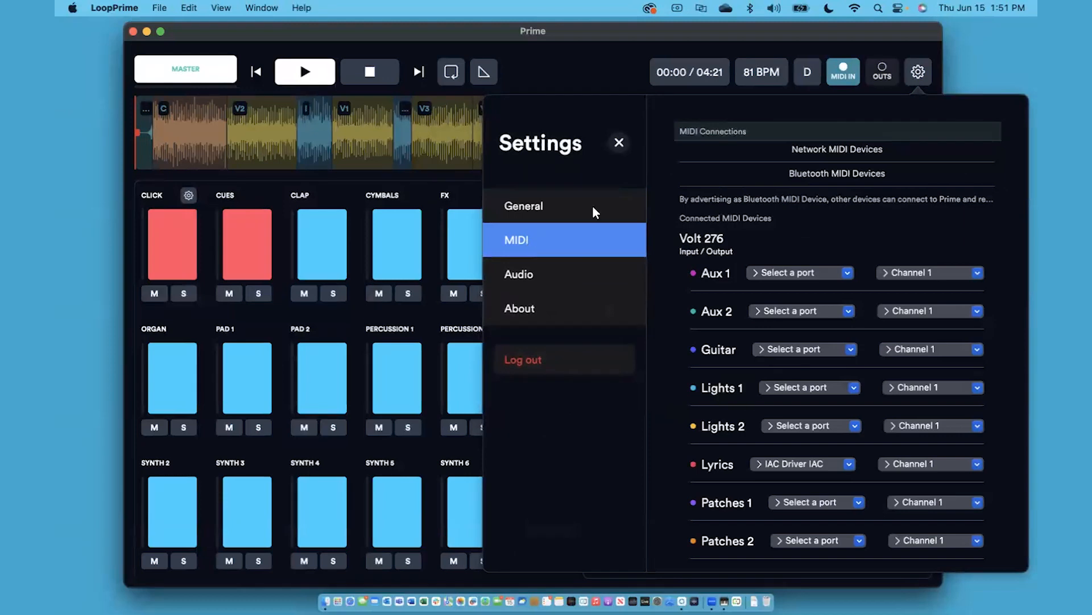
{"action": "mouse_move", "coordinate": [683, 287]}
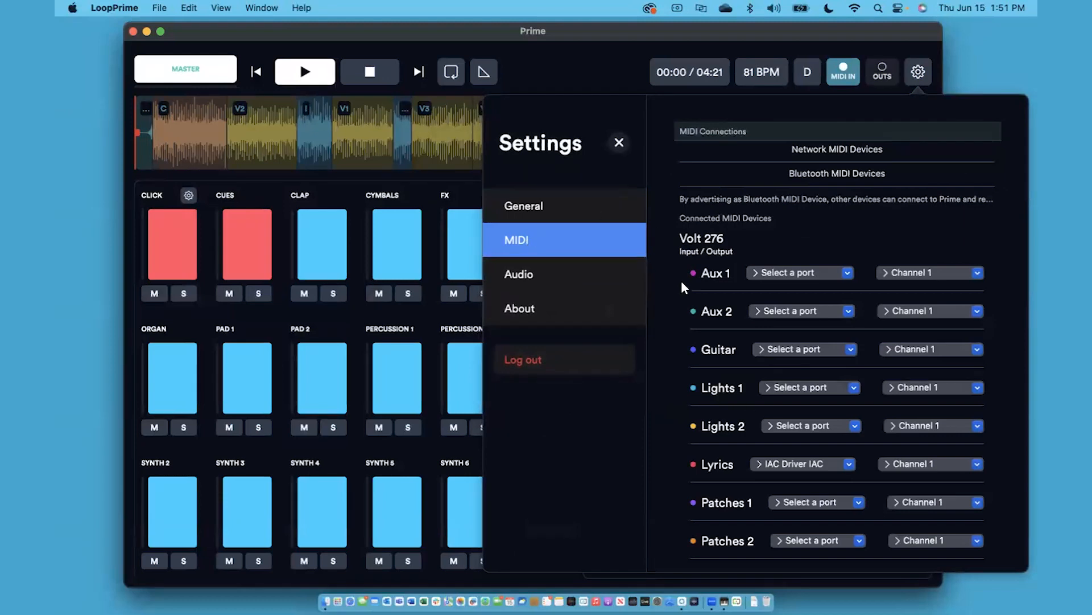
{"action": "mouse_move", "coordinate": [791, 198]}
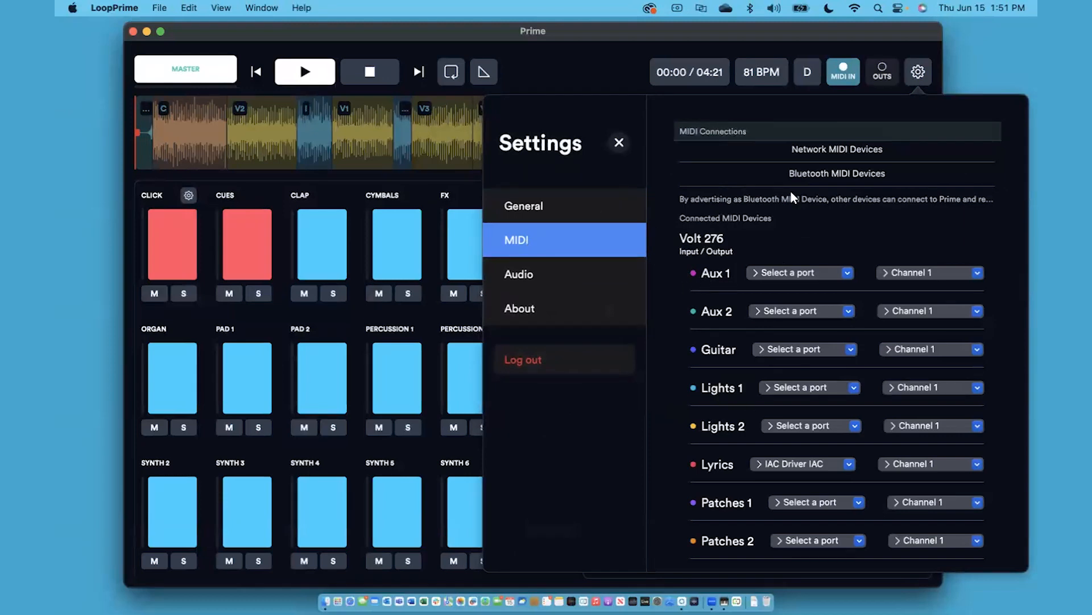
{"action": "left_click", "coordinate": [837, 149]}
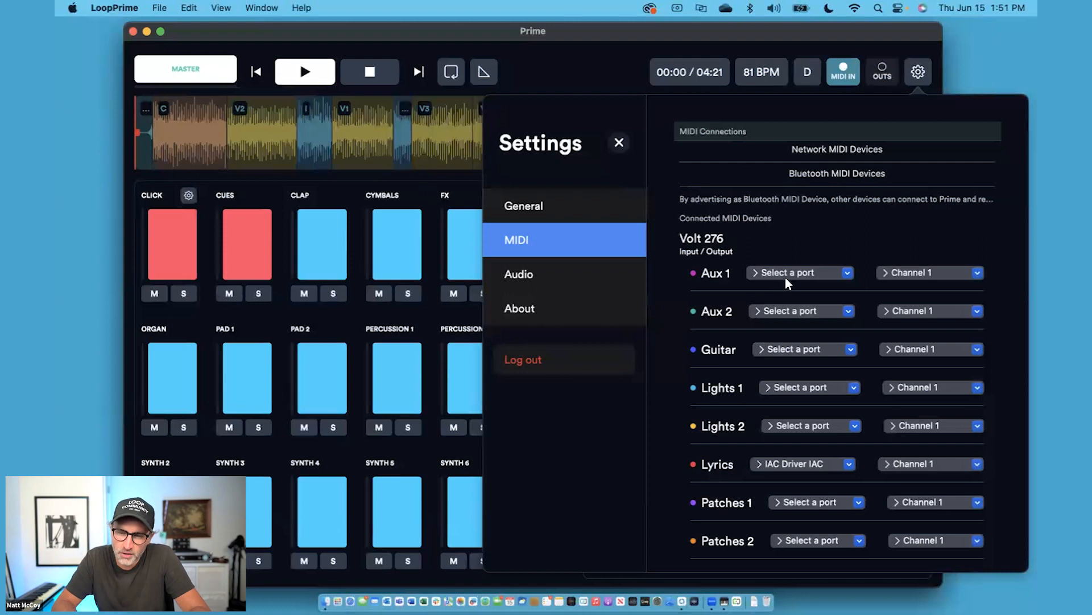
{"action": "mouse_move", "coordinate": [819, 272]}
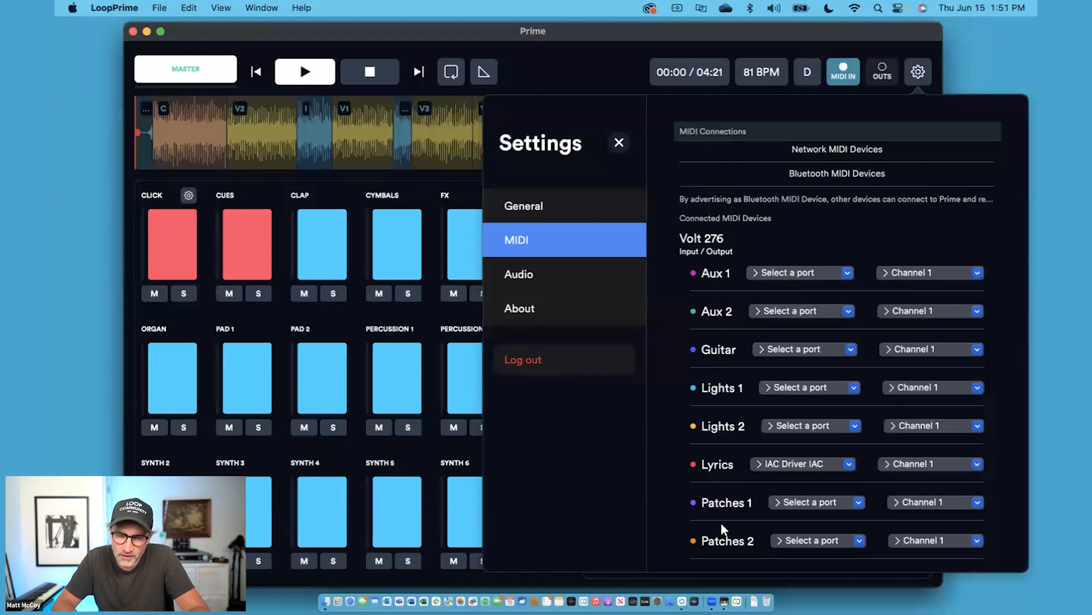
Set the Lyrics port for Volt 276 to Network Session 1, Channel 5
{"action": "left_click", "coordinate": [801, 463]}
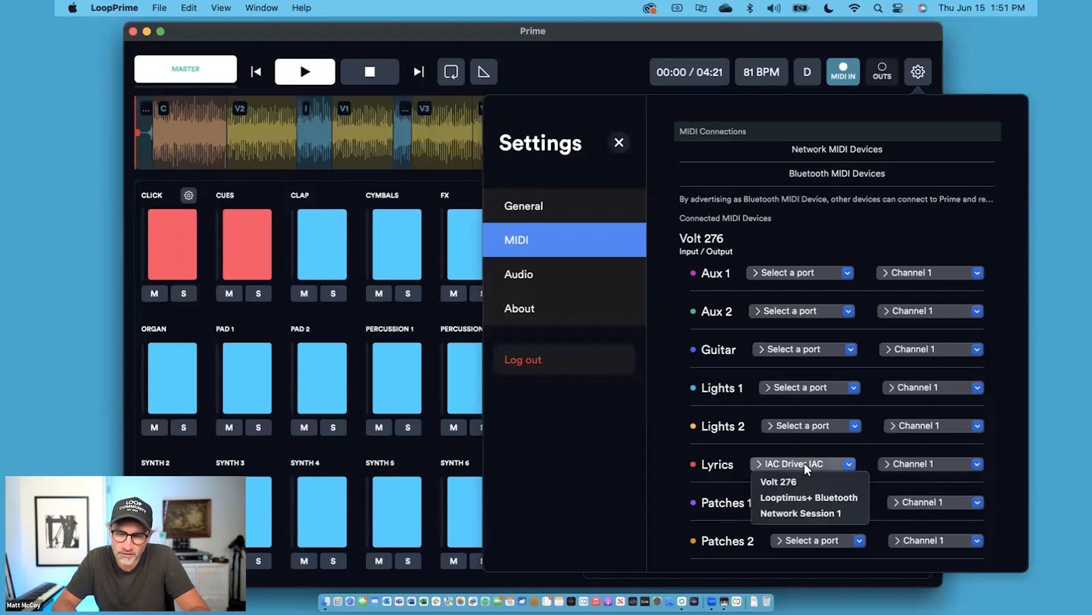
{"action": "left_click", "coordinate": [801, 513]}
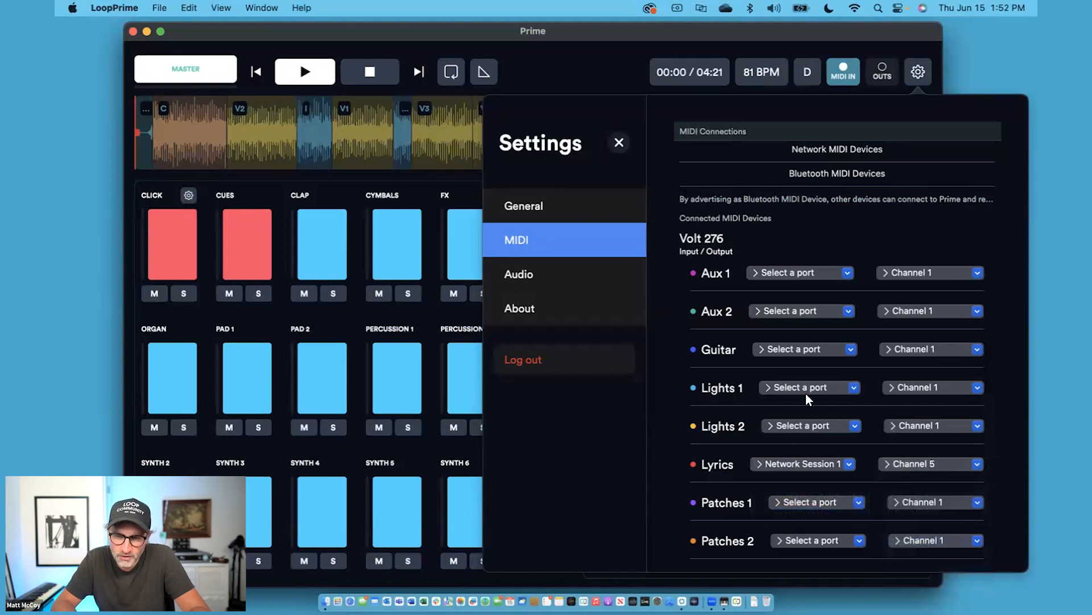
Set the Lights 1 port to Volt 276 and expand its channel choices
{"action": "left_click", "coordinate": [808, 387]}
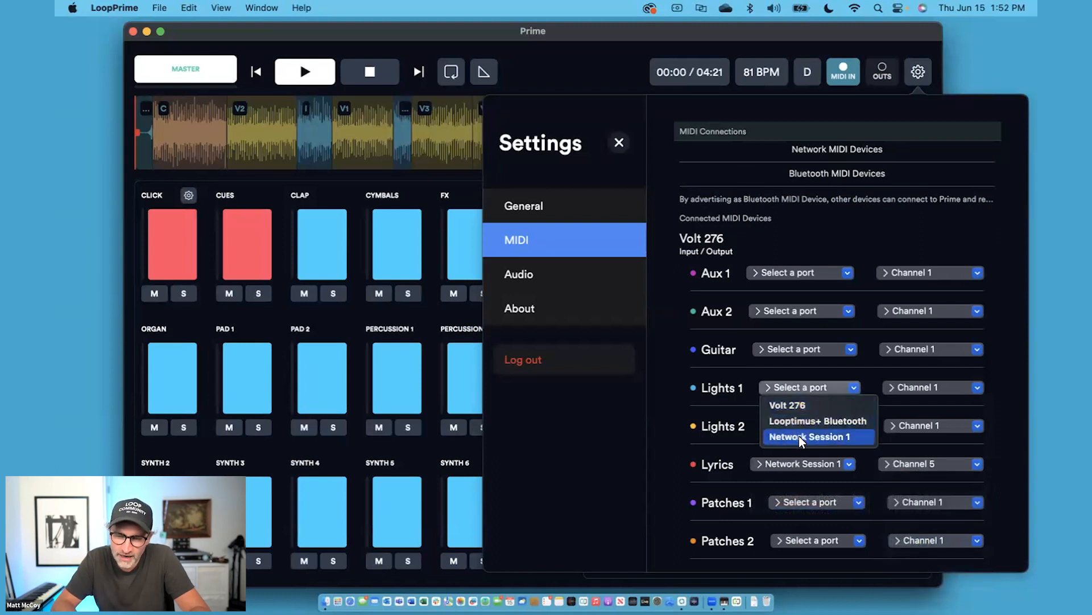
{"action": "left_click", "coordinate": [788, 405]}
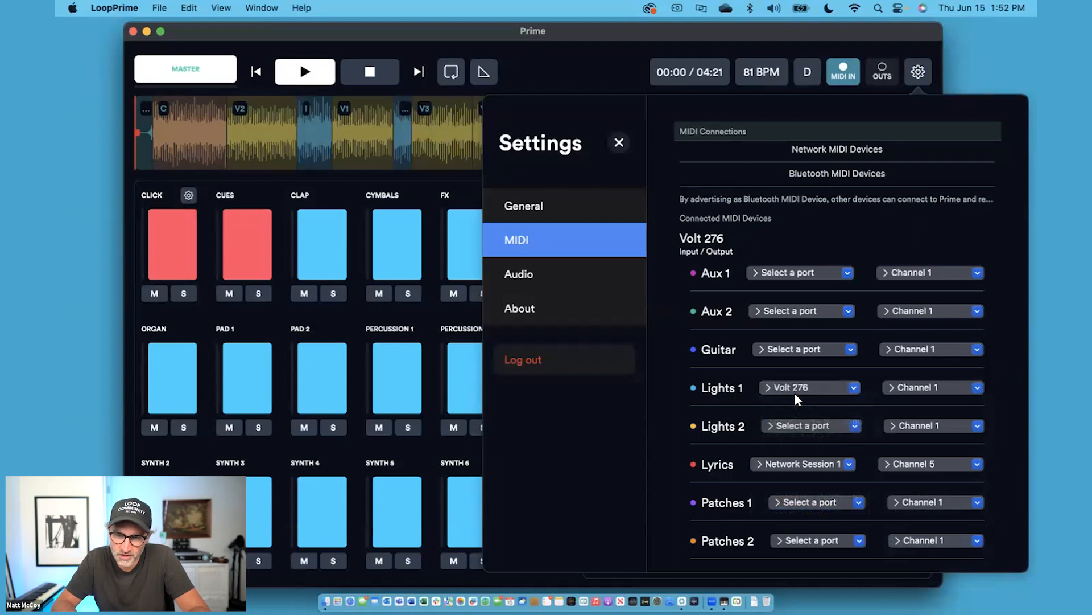
{"action": "left_click", "coordinate": [932, 387]}
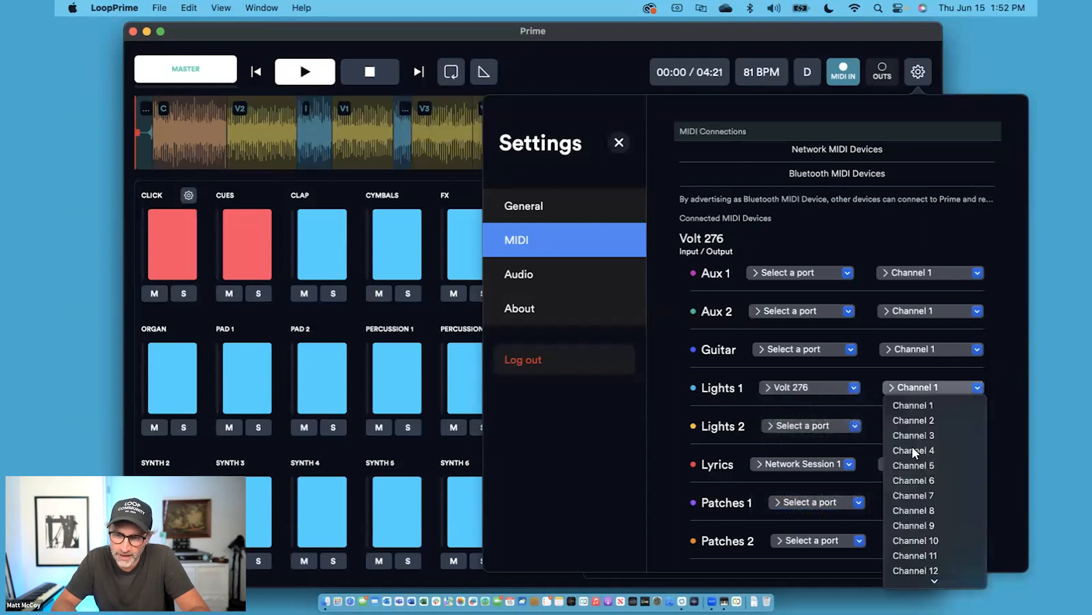